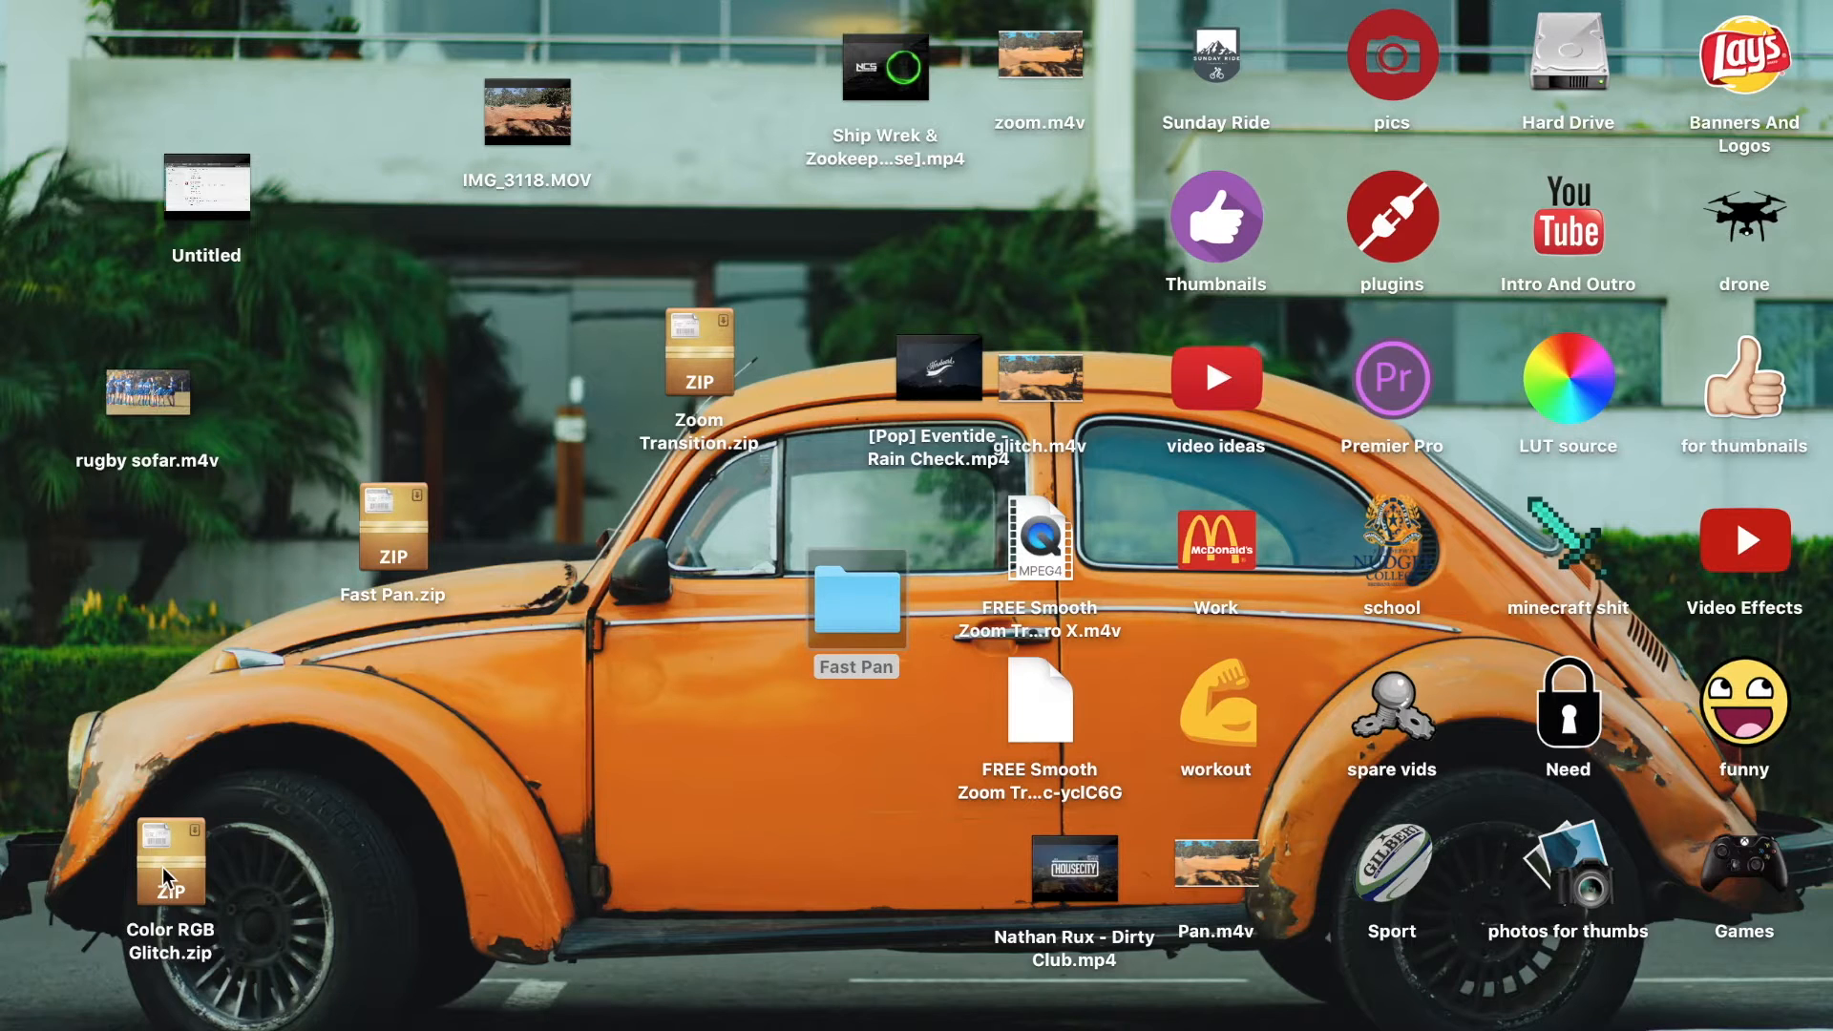
- Group Color RGB Glitch.zip and Zoom Transition.zip together on the left of the desktop
drag(170, 865, 369, 745)
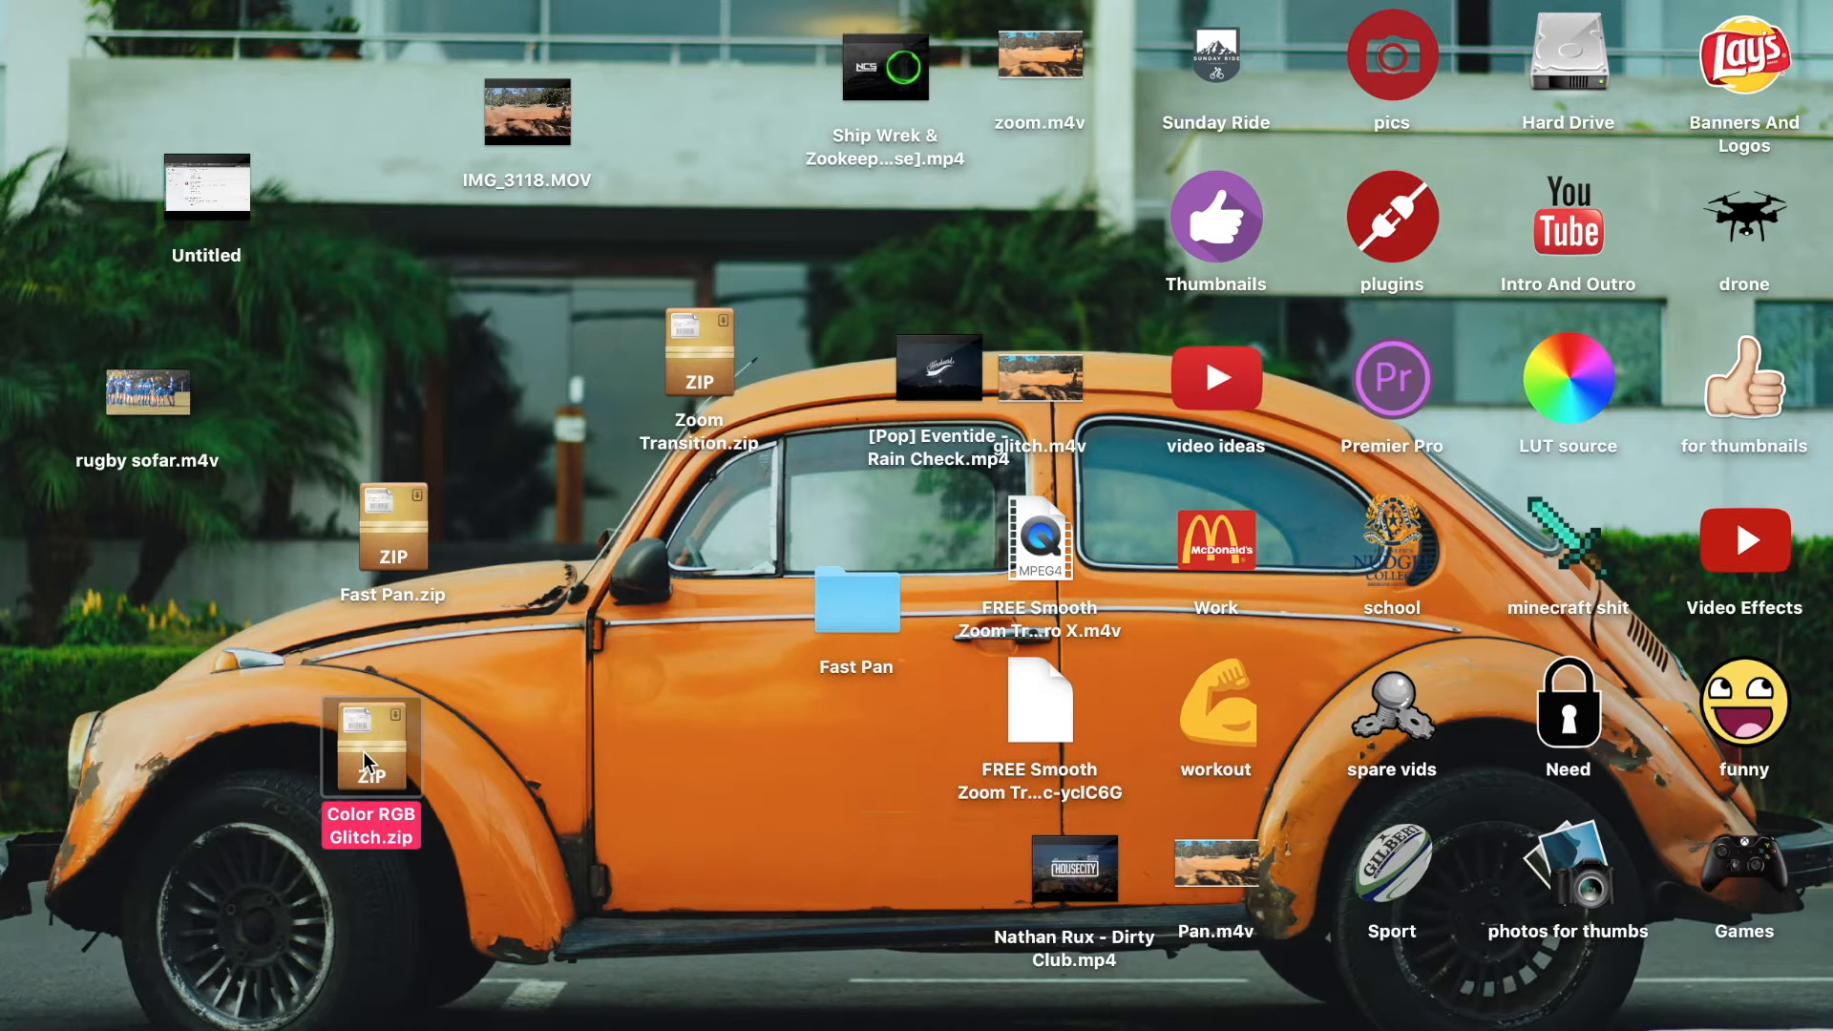
click(392, 531)
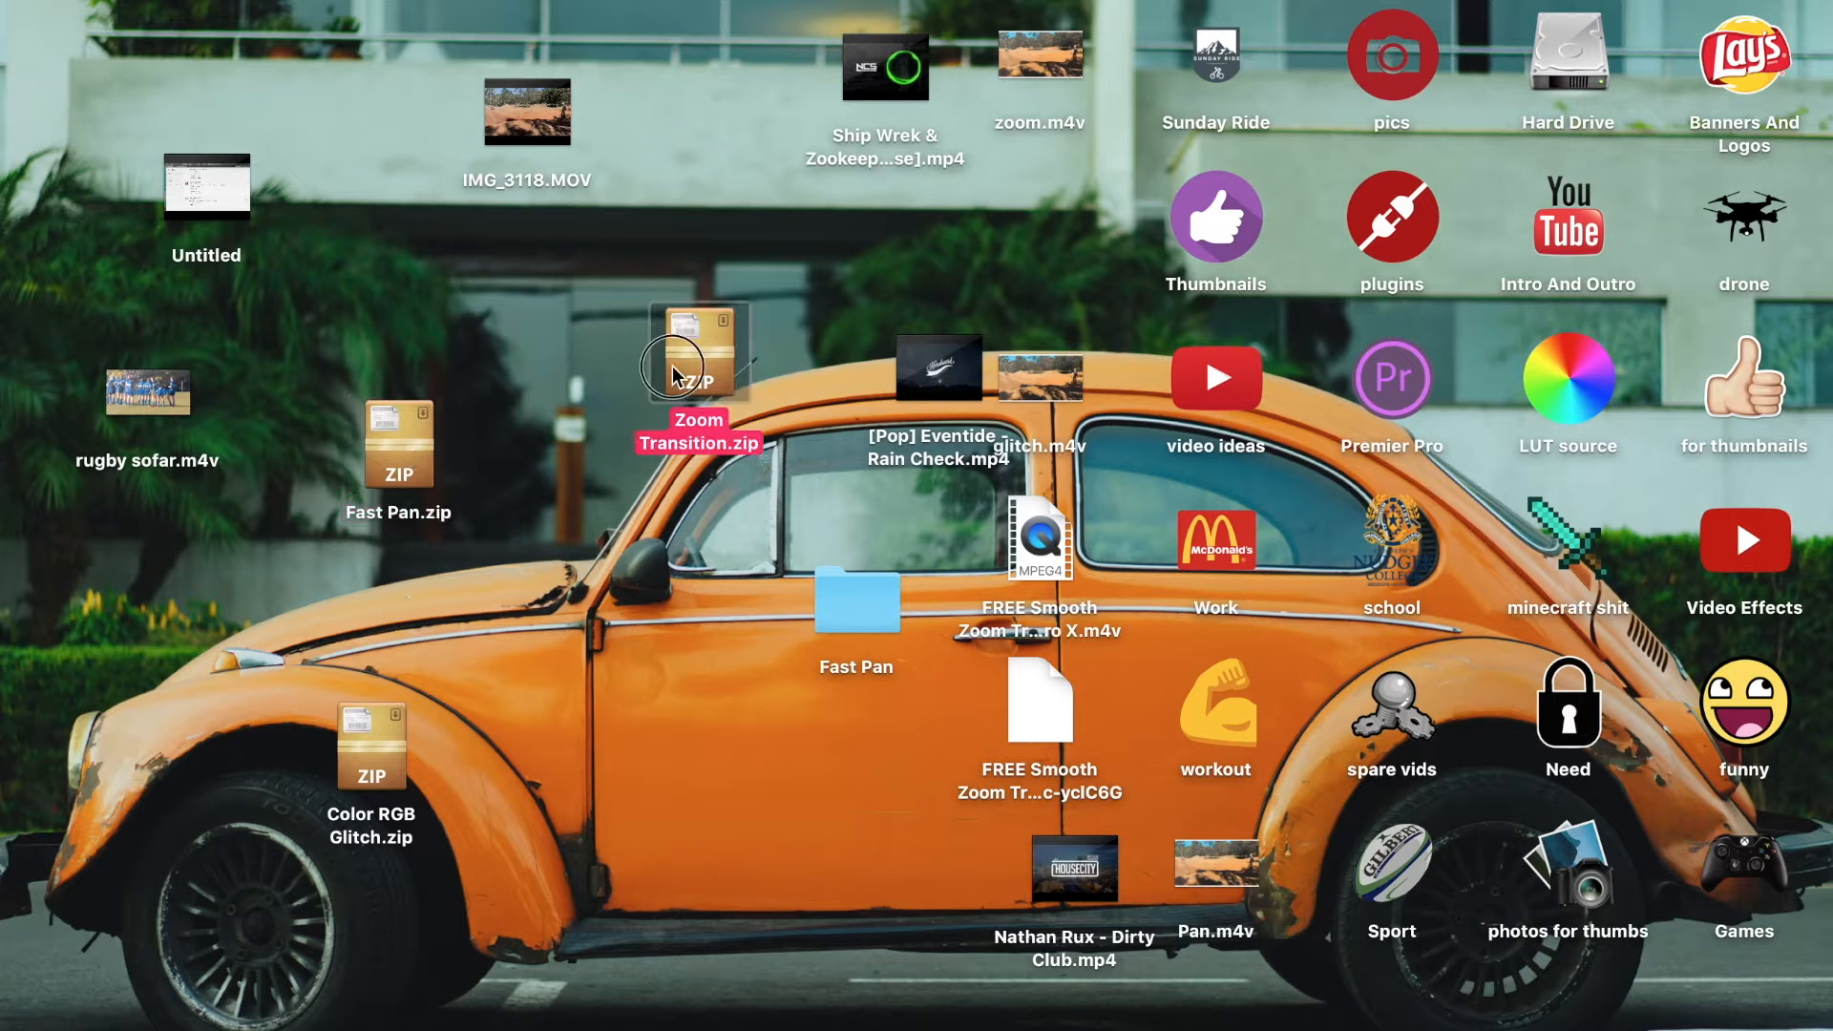
drag(697, 351, 569, 303)
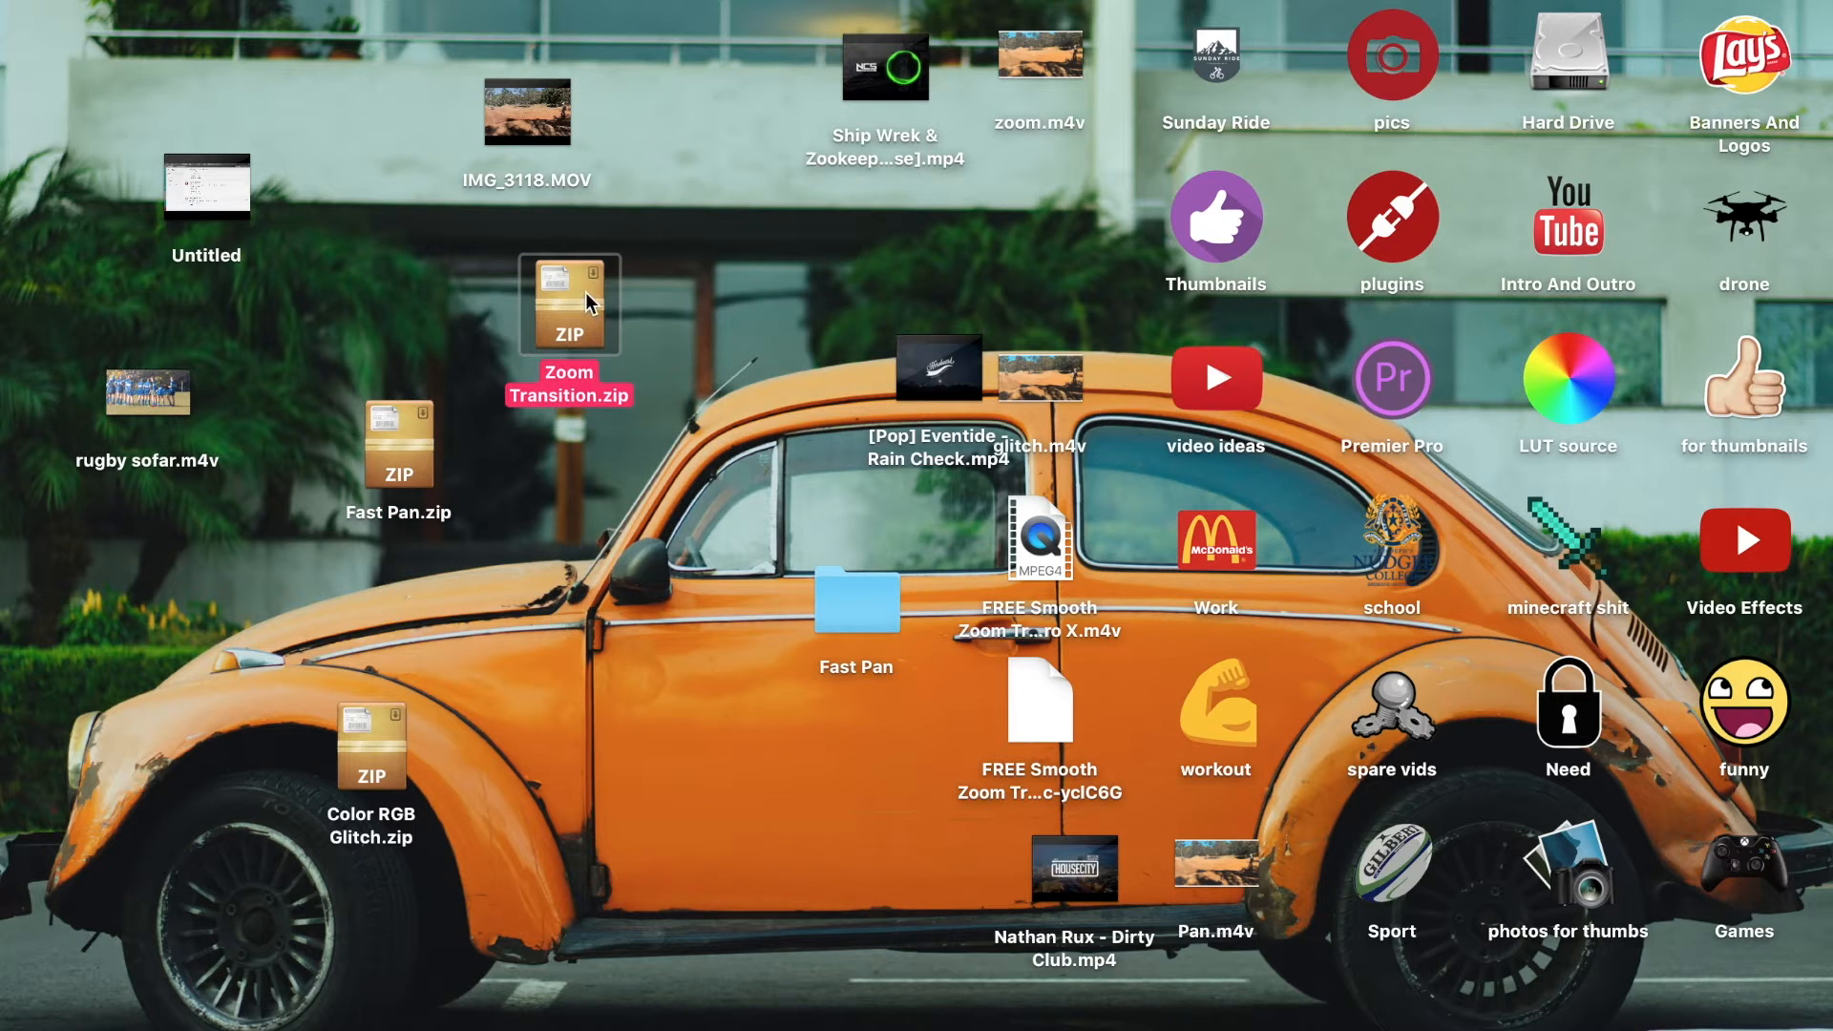
drag(569, 304, 596, 343)
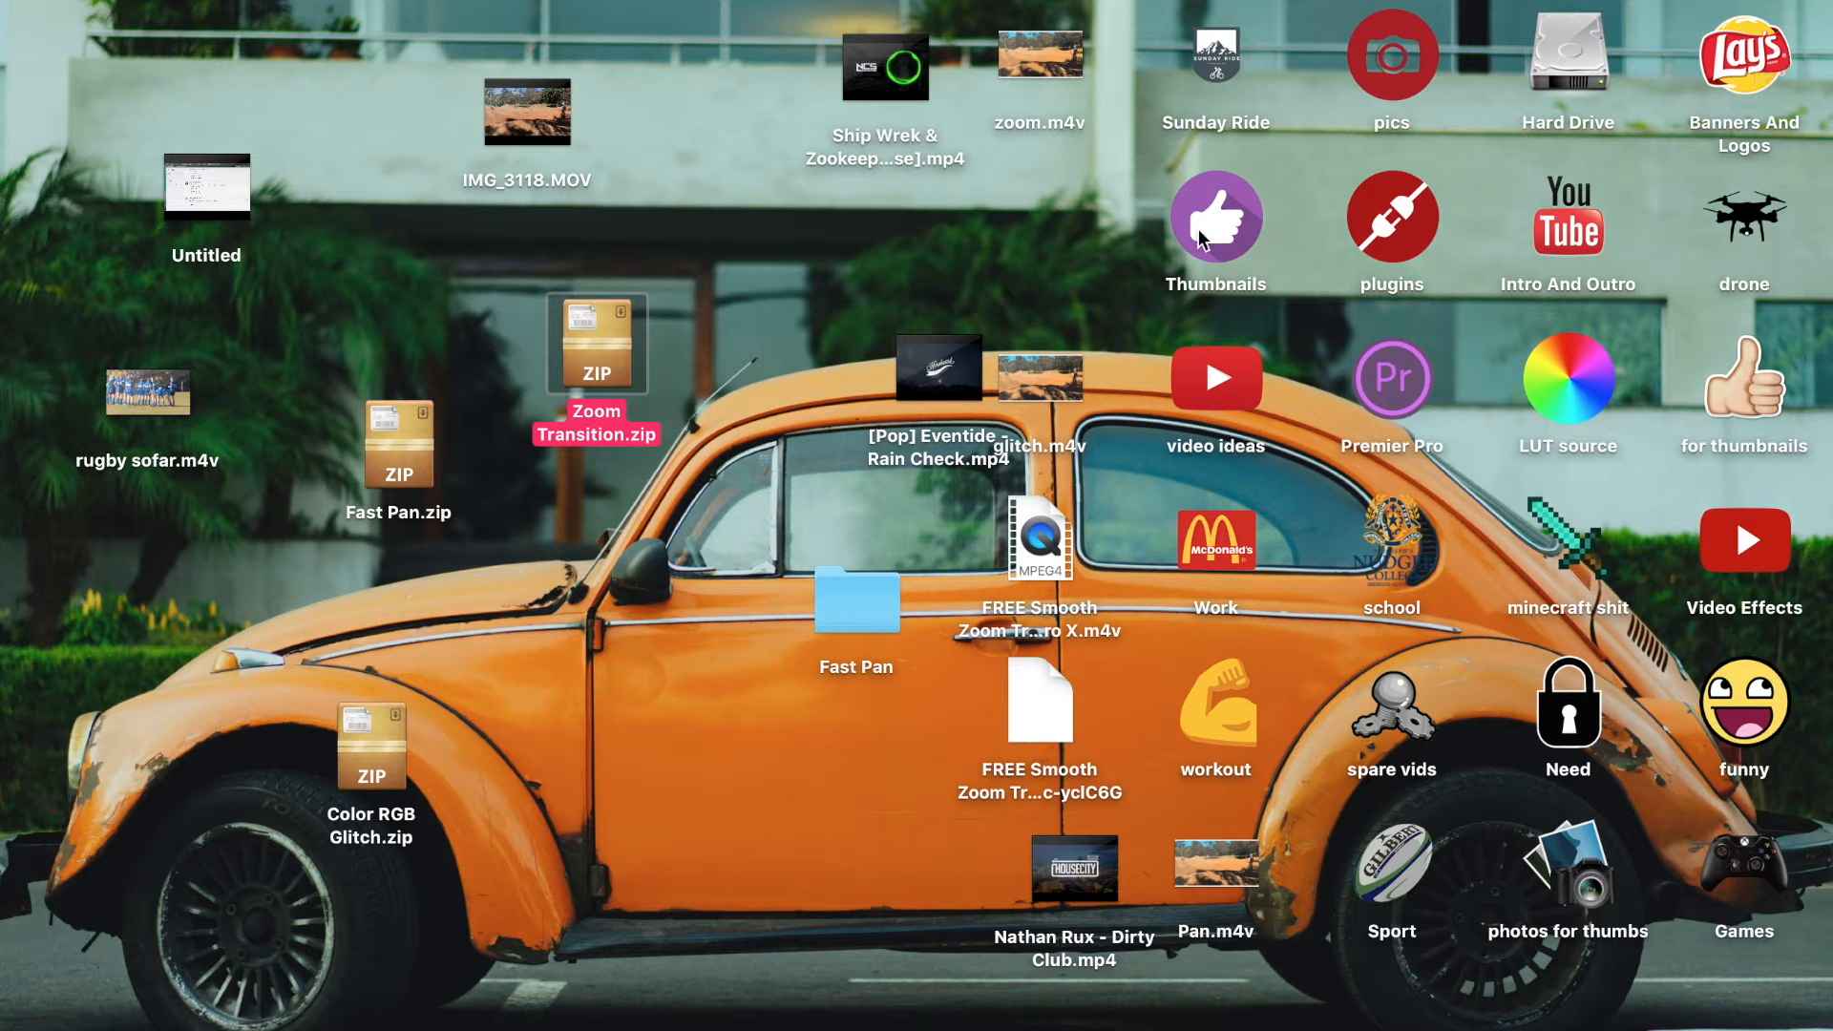
- Unzip Color RGB Glitch.zip and open the resulting Color RGB Glitch folder
click(370, 745)
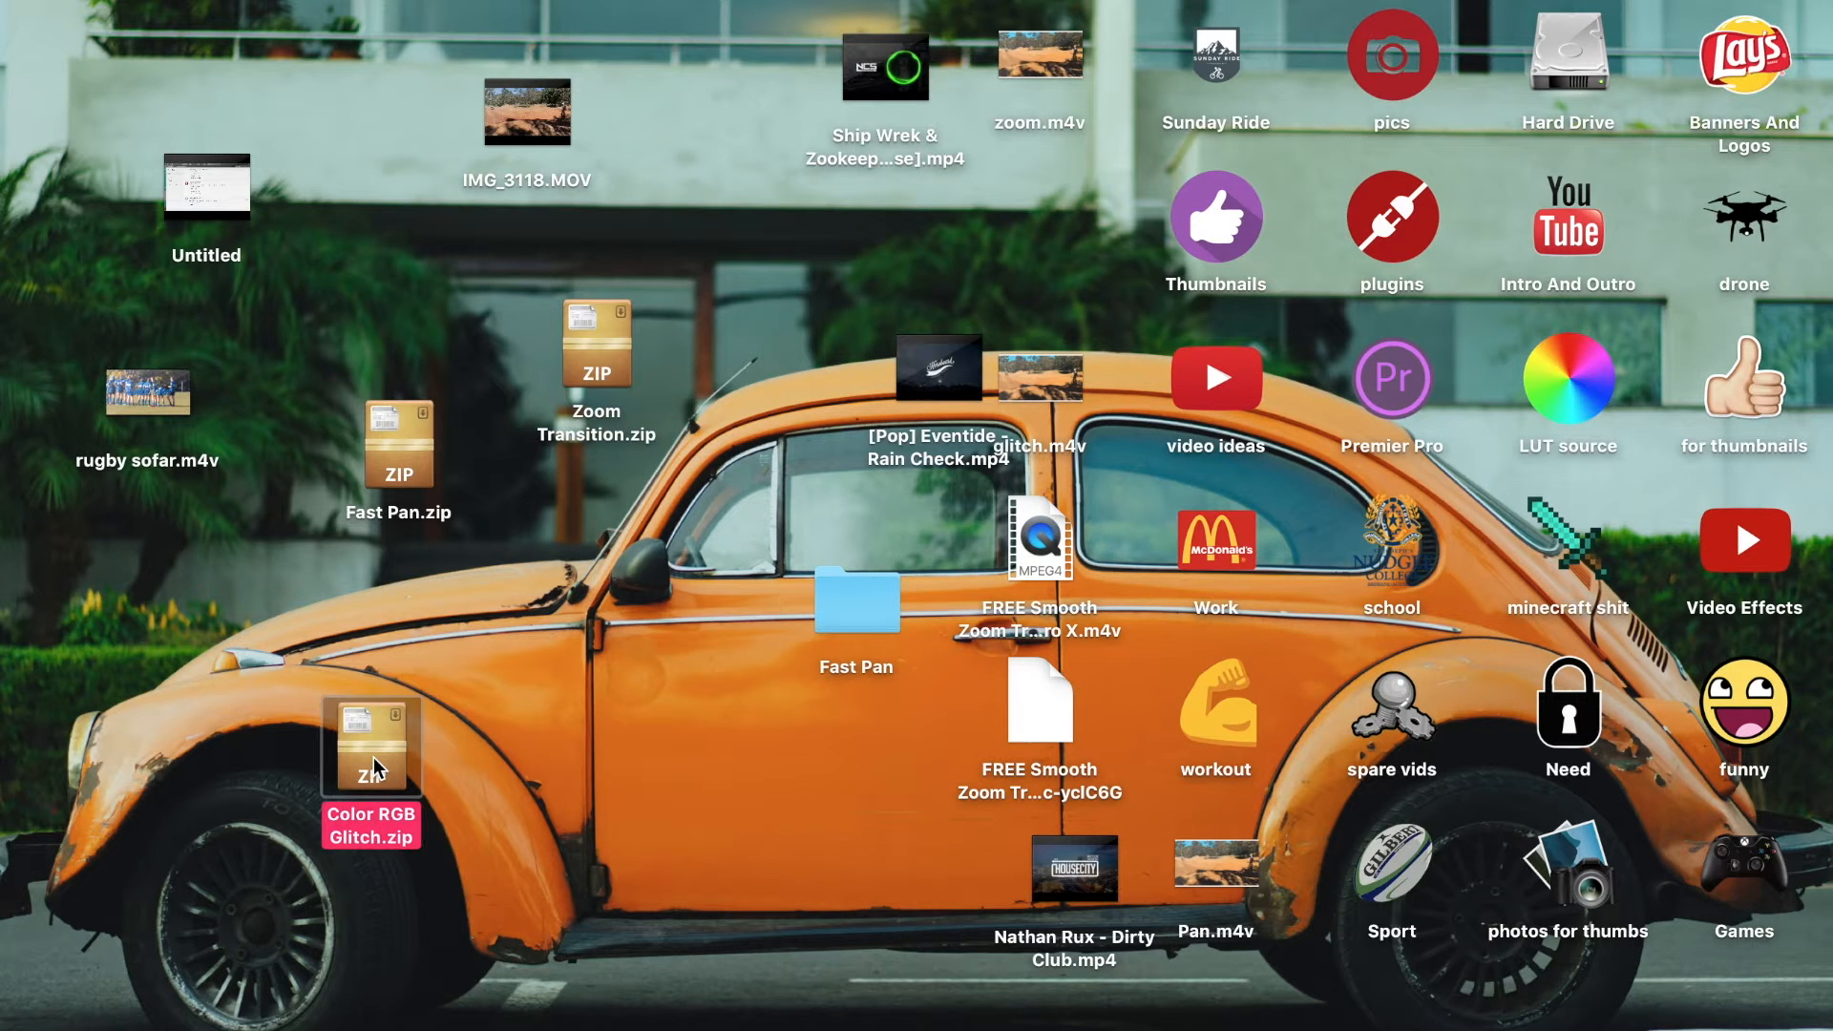
mouse_move(958, 582)
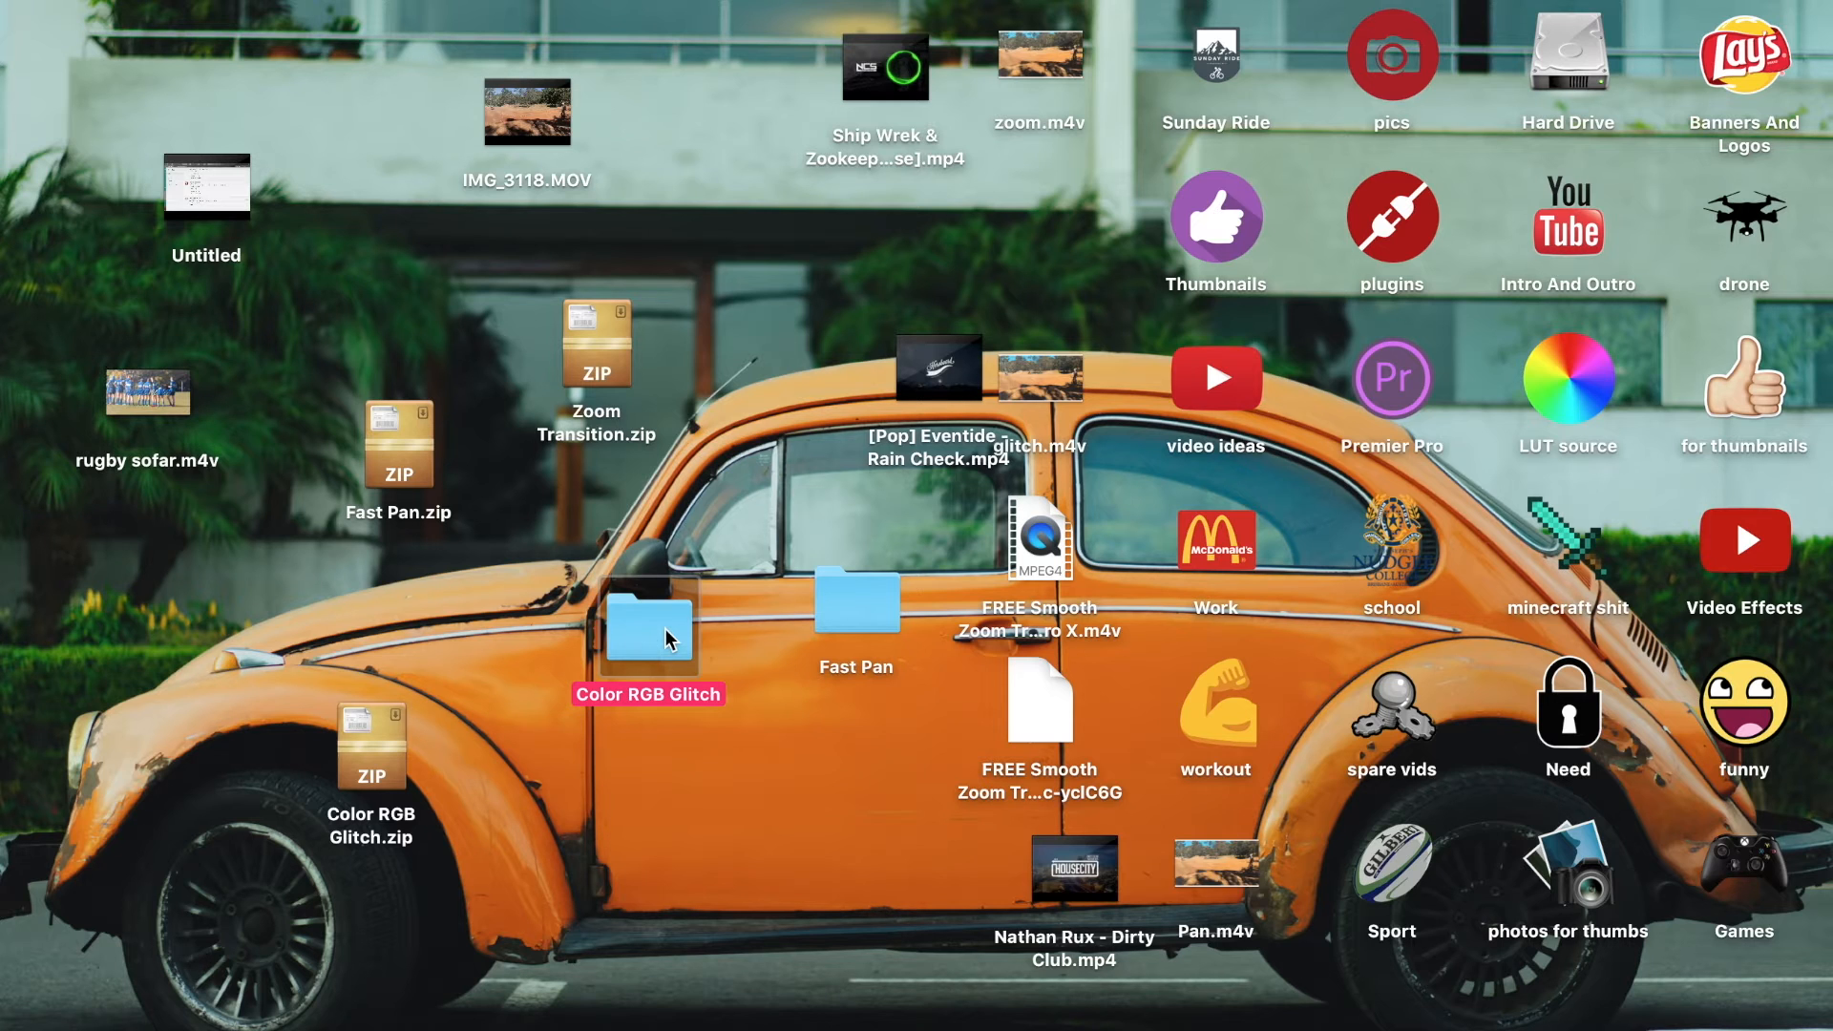
mouse_move(625, 649)
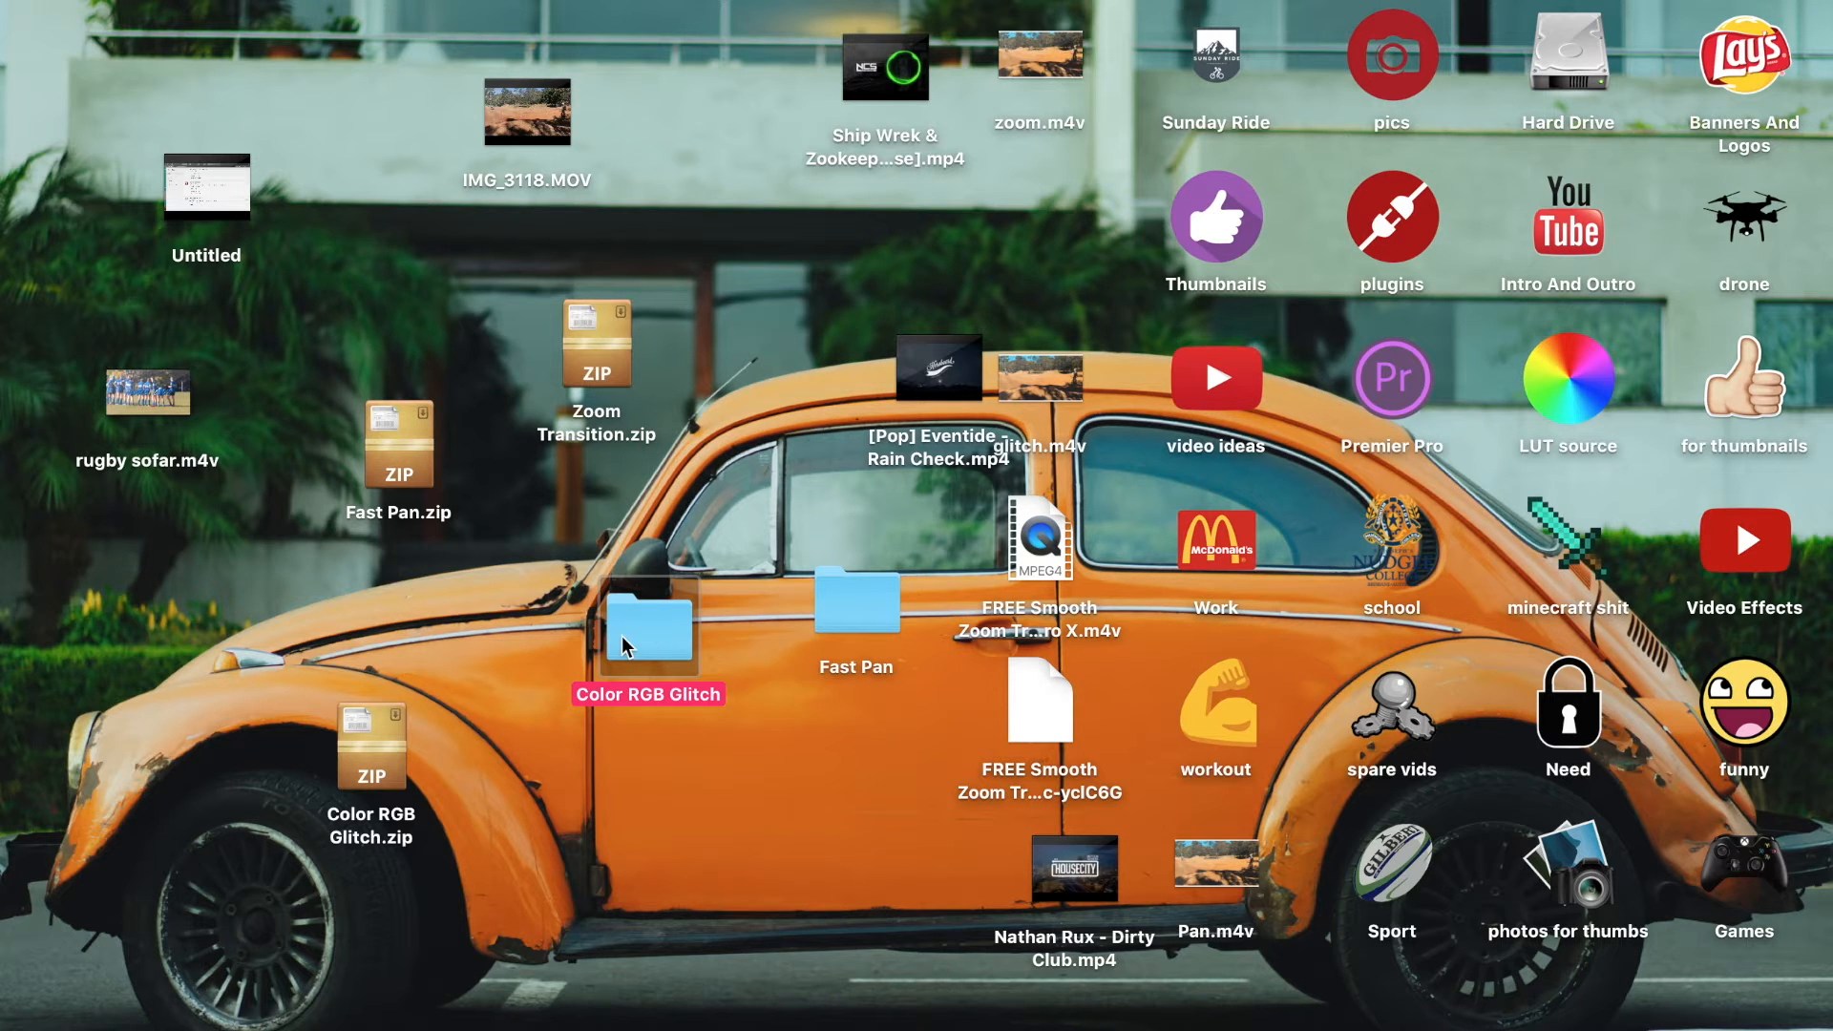
double_click(649, 629)
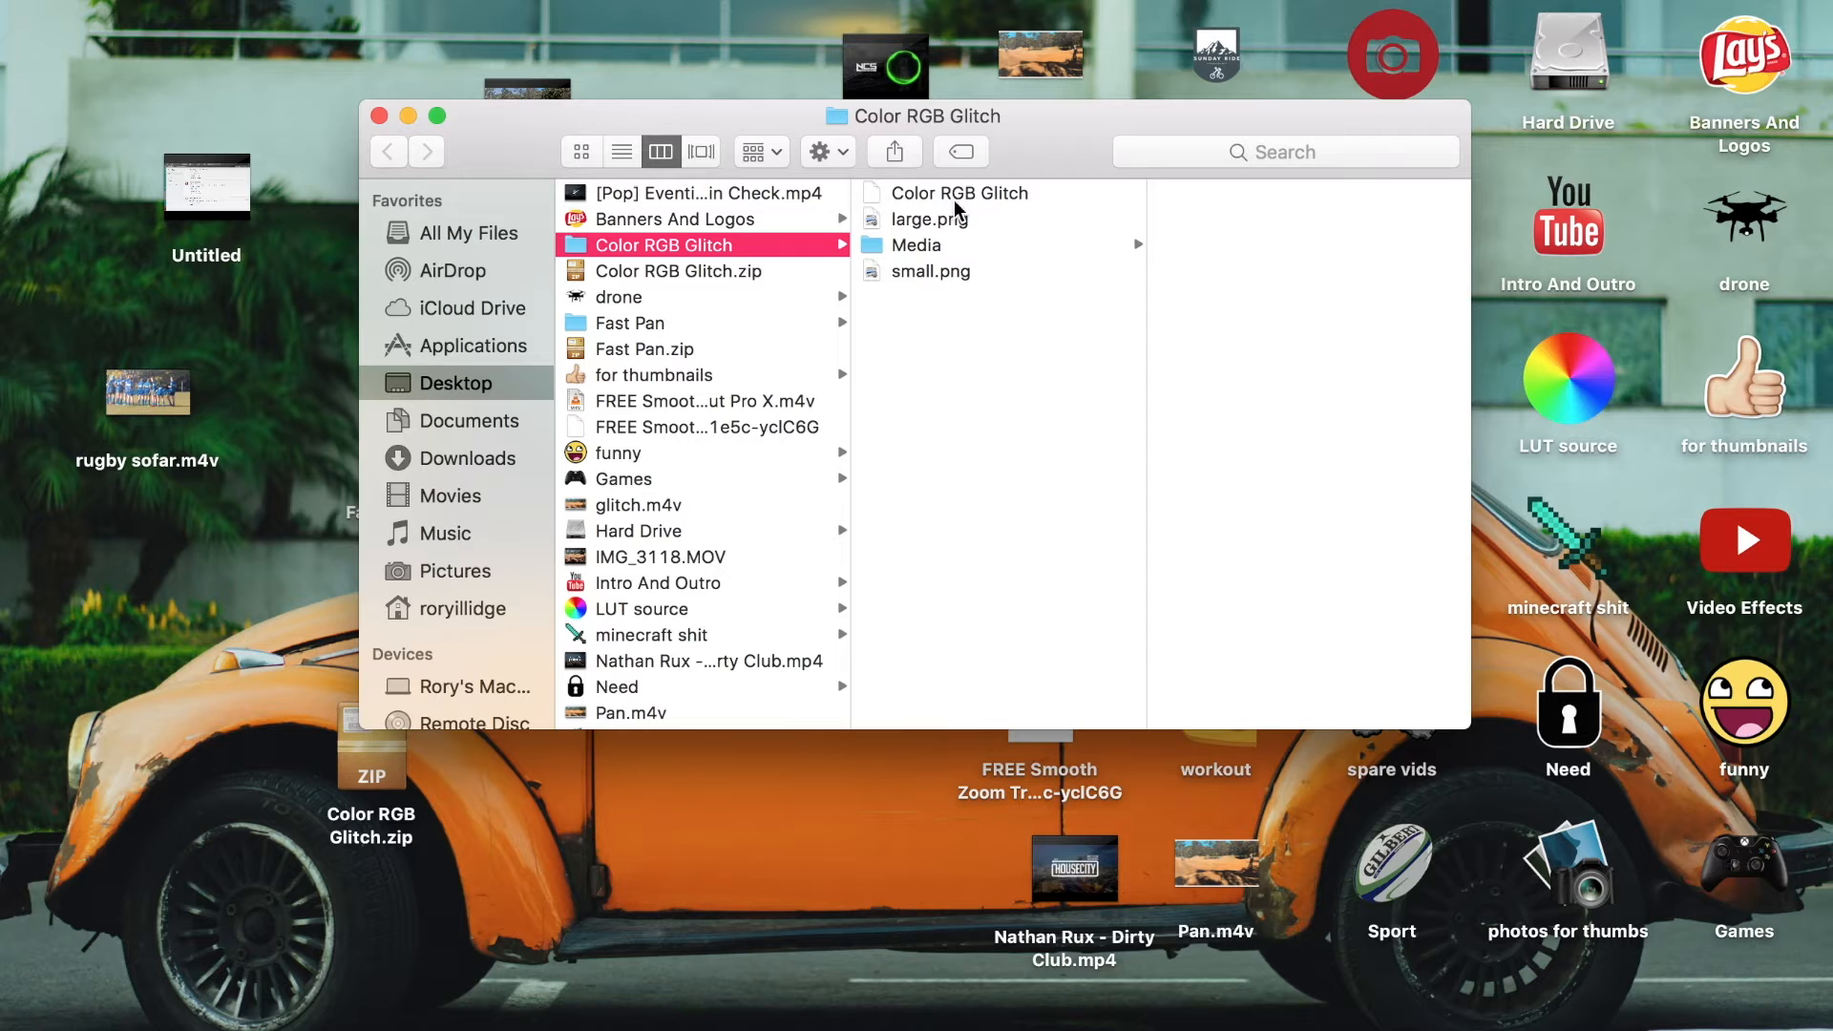
click(379, 116)
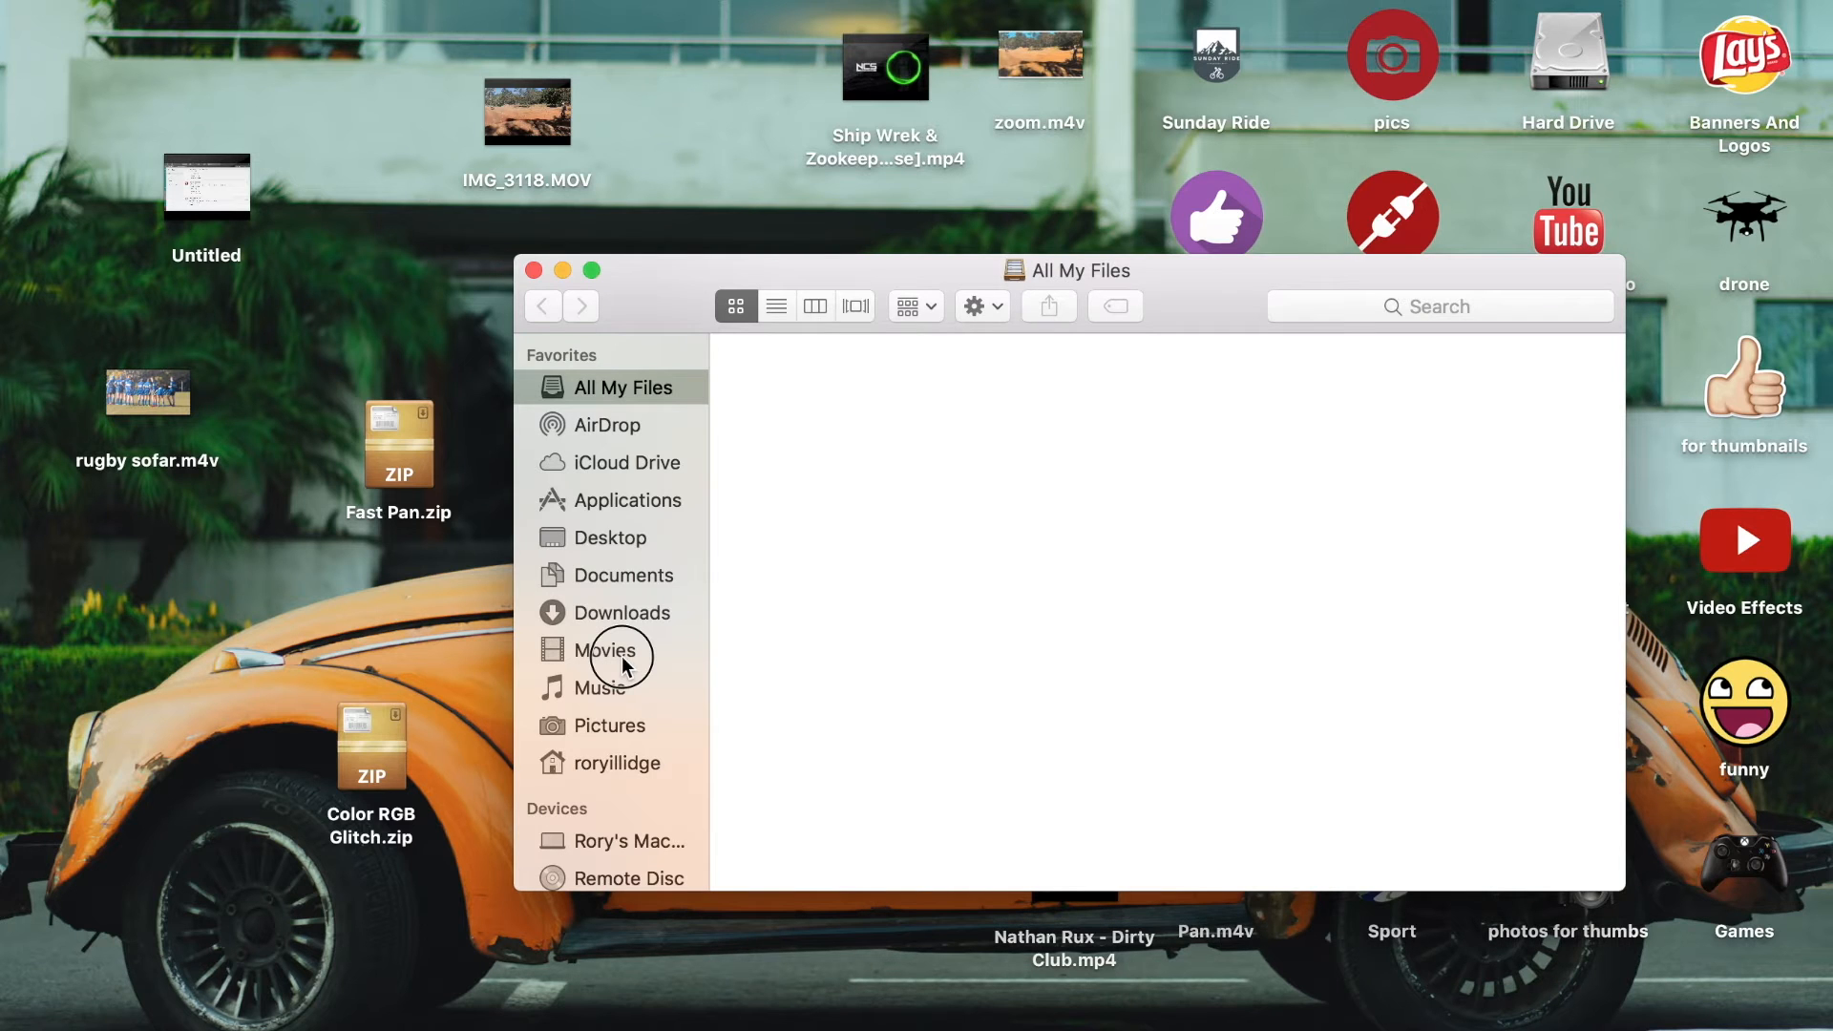
- Install the pack into Movies and confirm Color RGB Glitch appears under Custom transitions
click(604, 650)
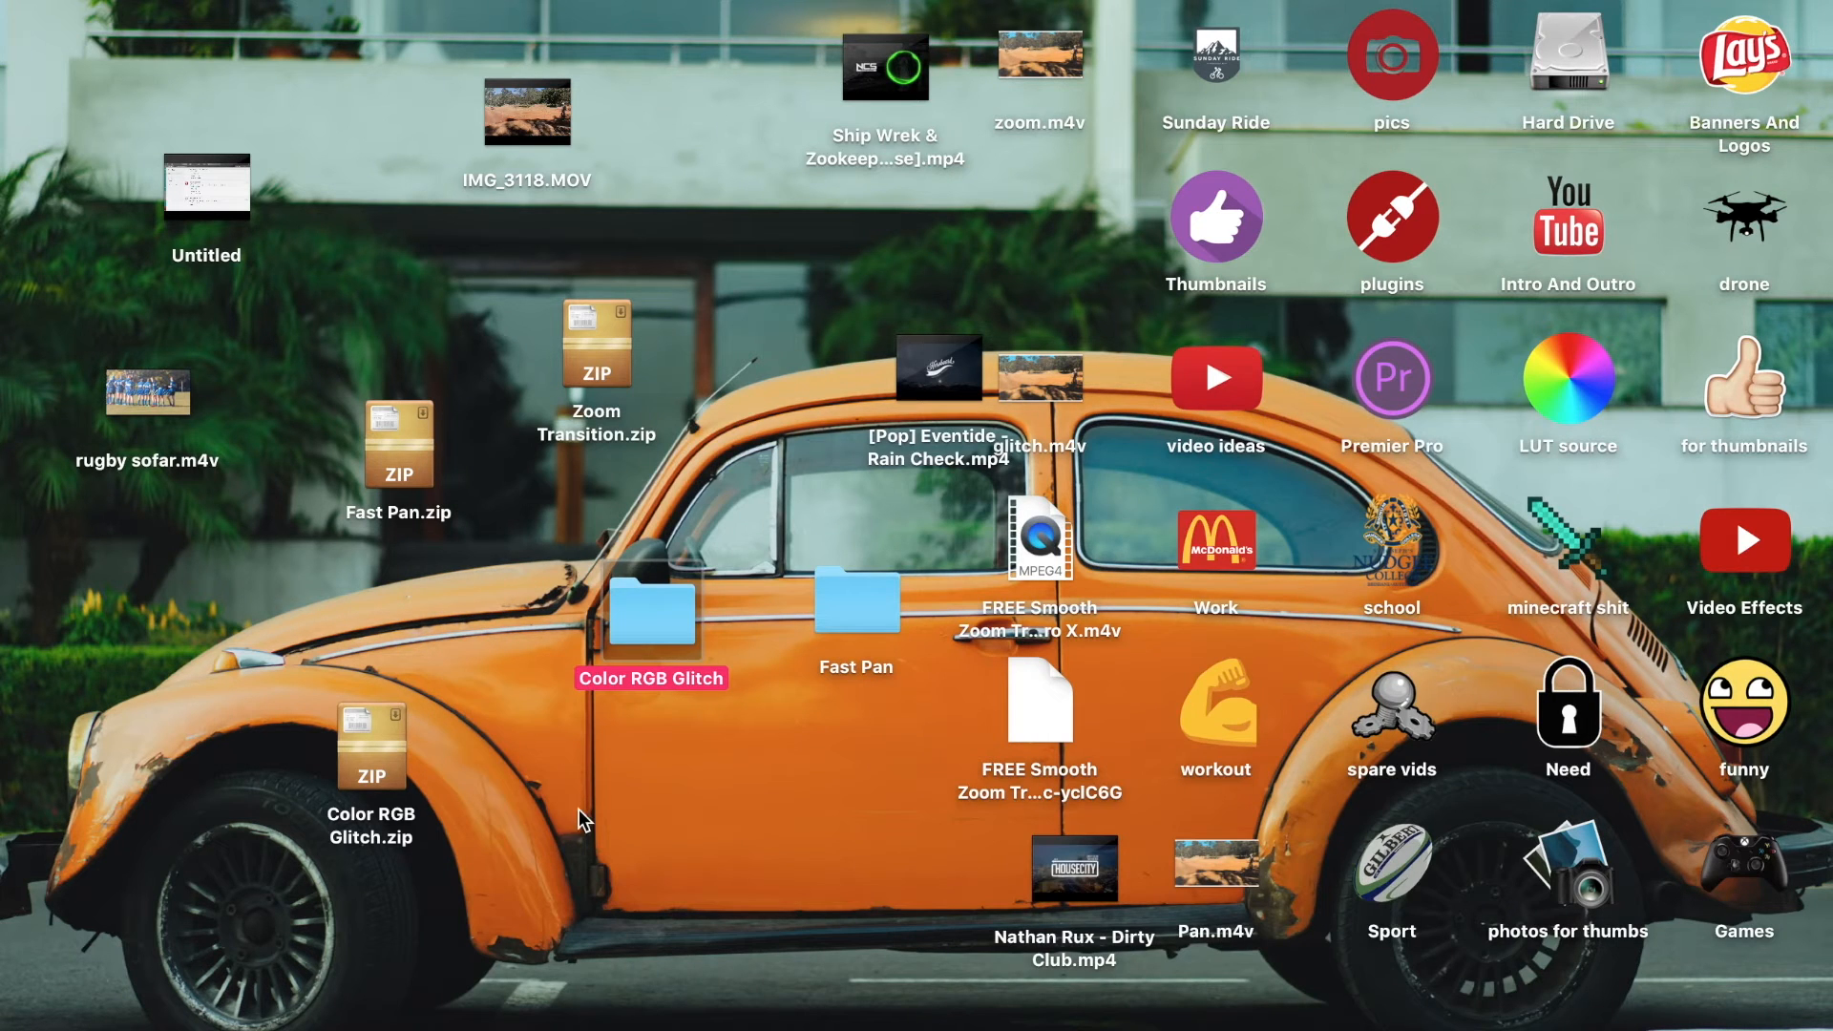
mouse_move(610, 853)
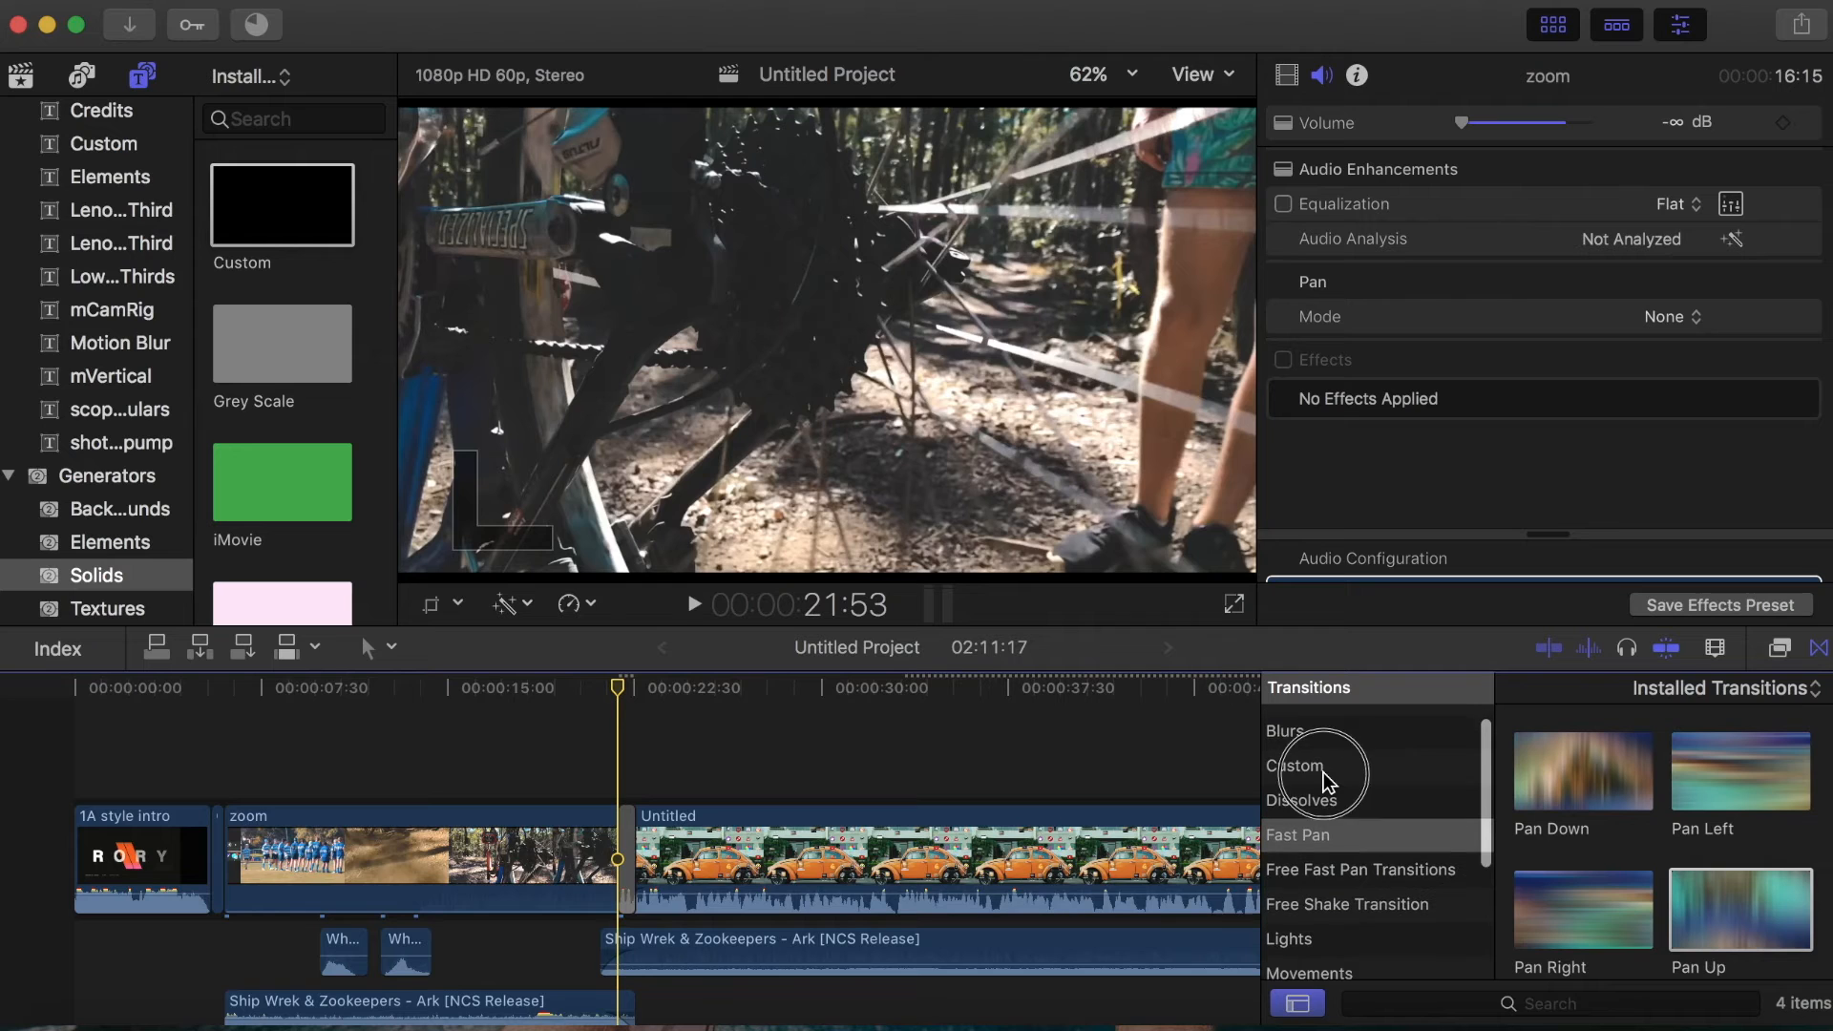
click(1294, 766)
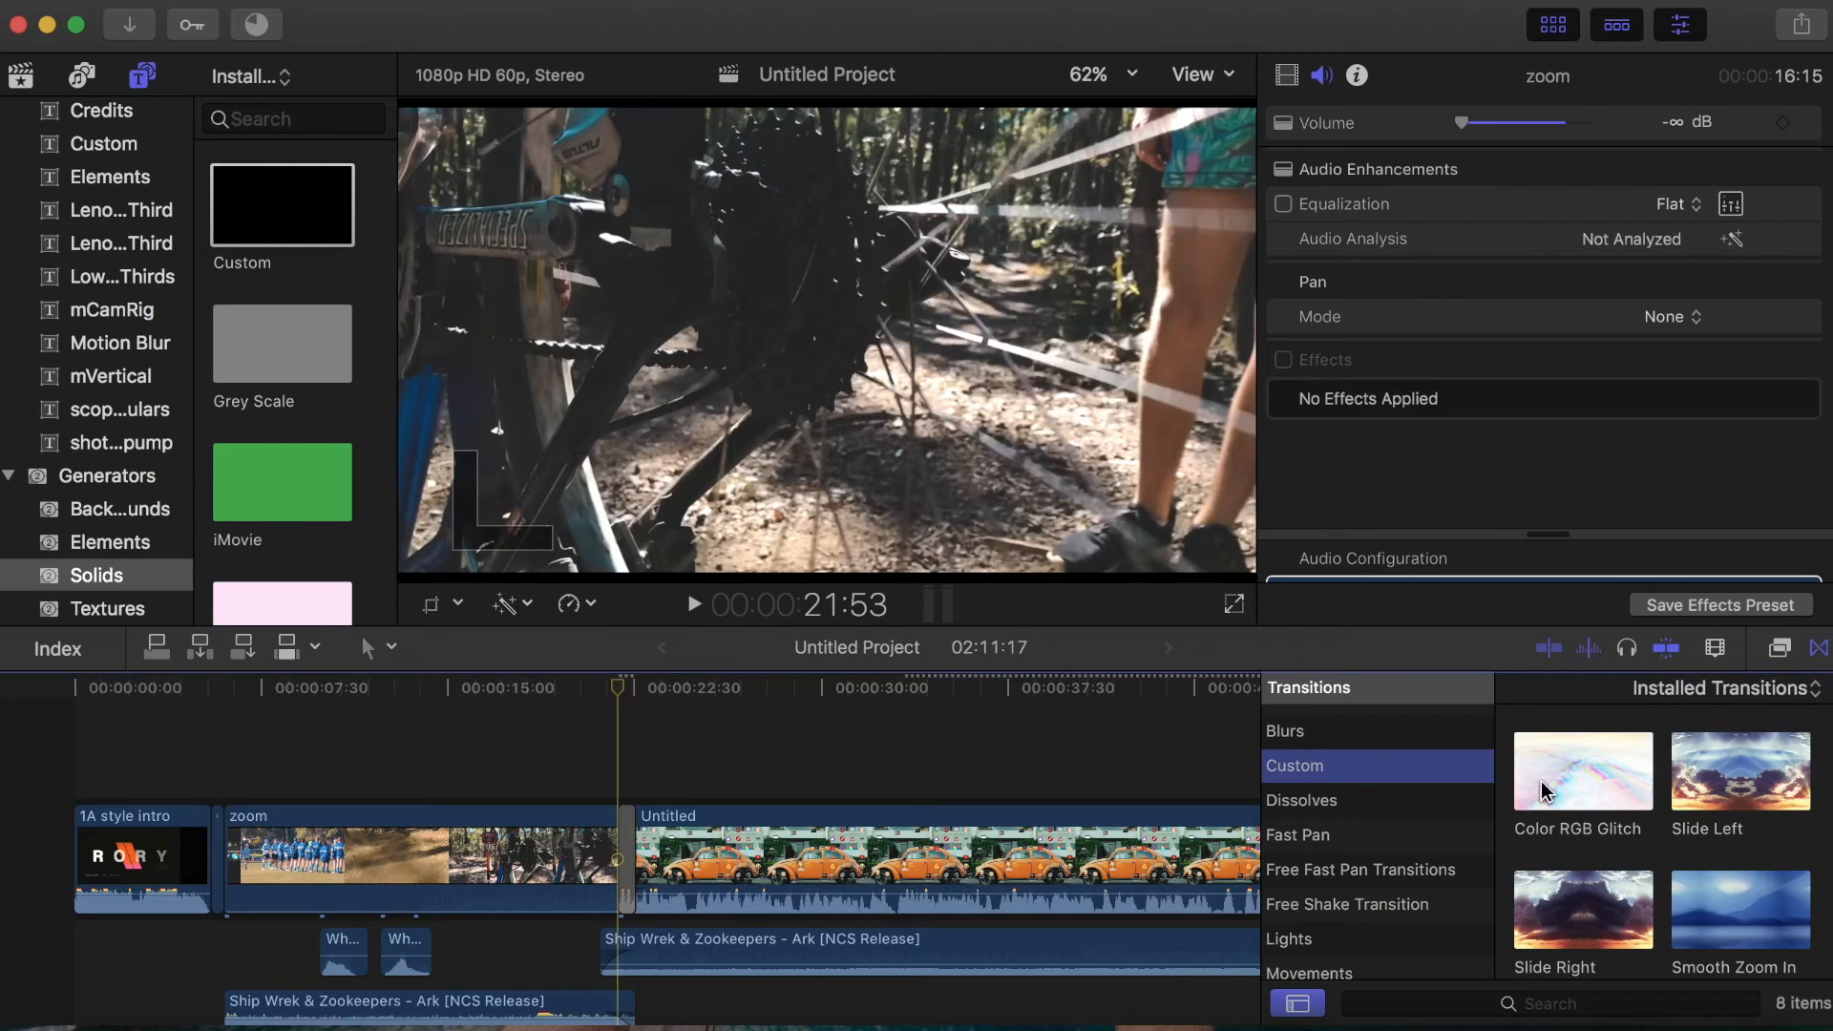